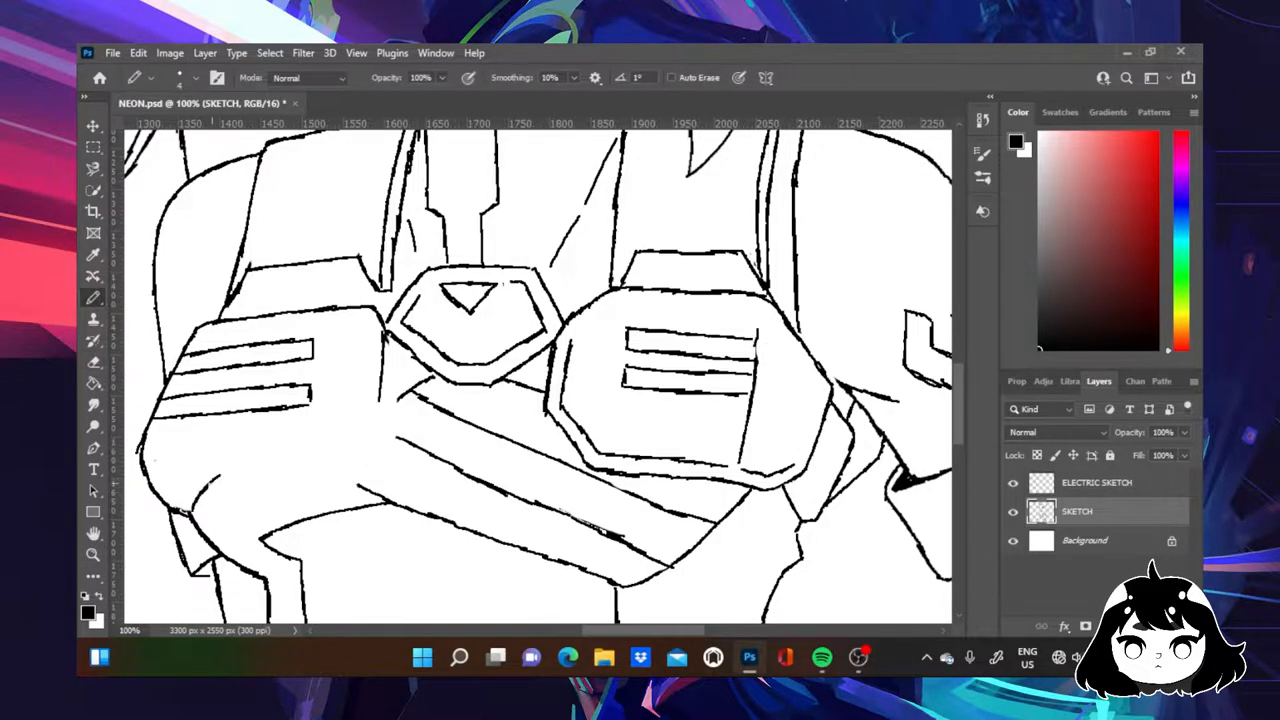
Choose the Brush tool for sketching Neon's torso and goggle outlines.
left_click(138, 52)
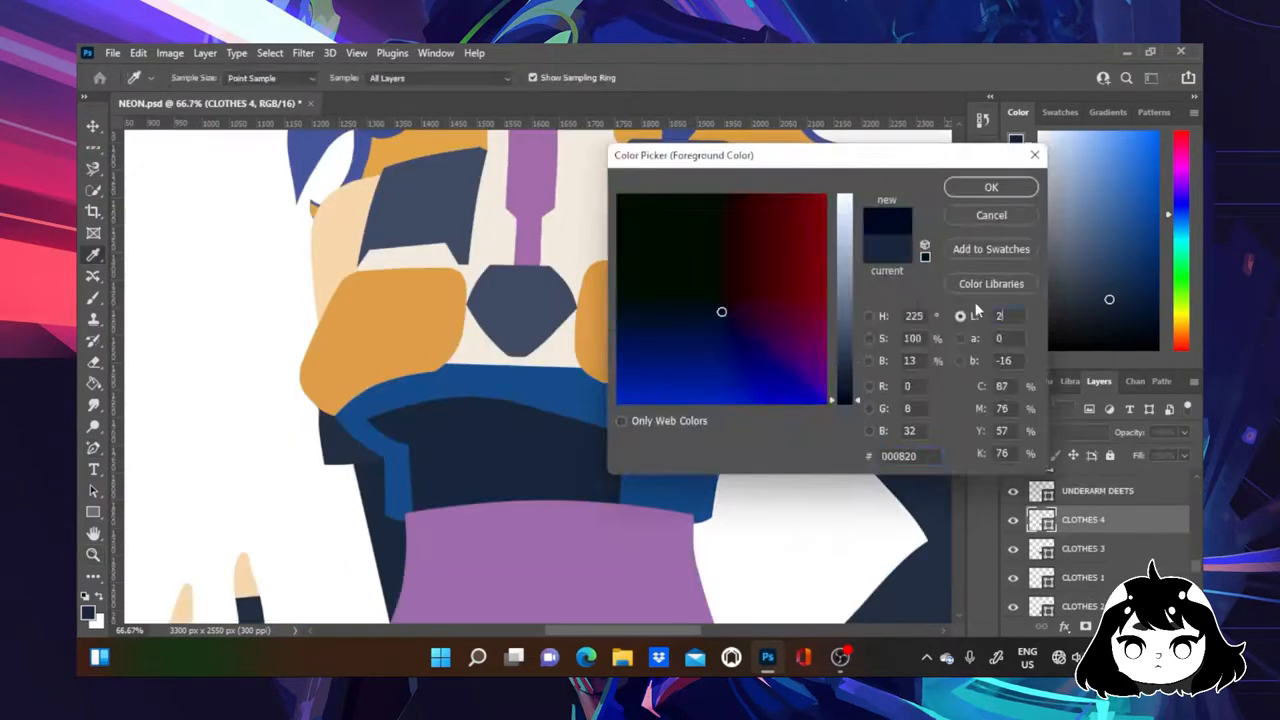
Confirm the dark navy foreground colour for the clothing fill.
left_click(990, 188)
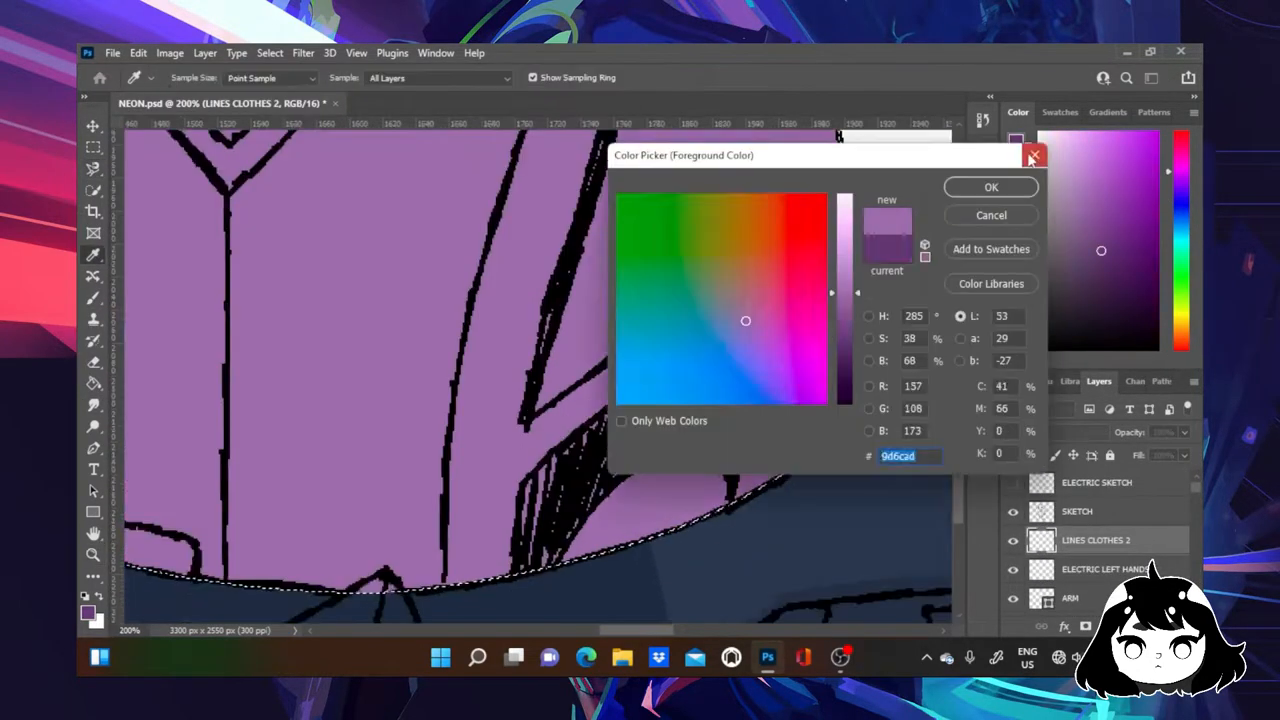
Confirm the muted purple 9d6cad foreground colour for the clothing section.
left_click(990, 188)
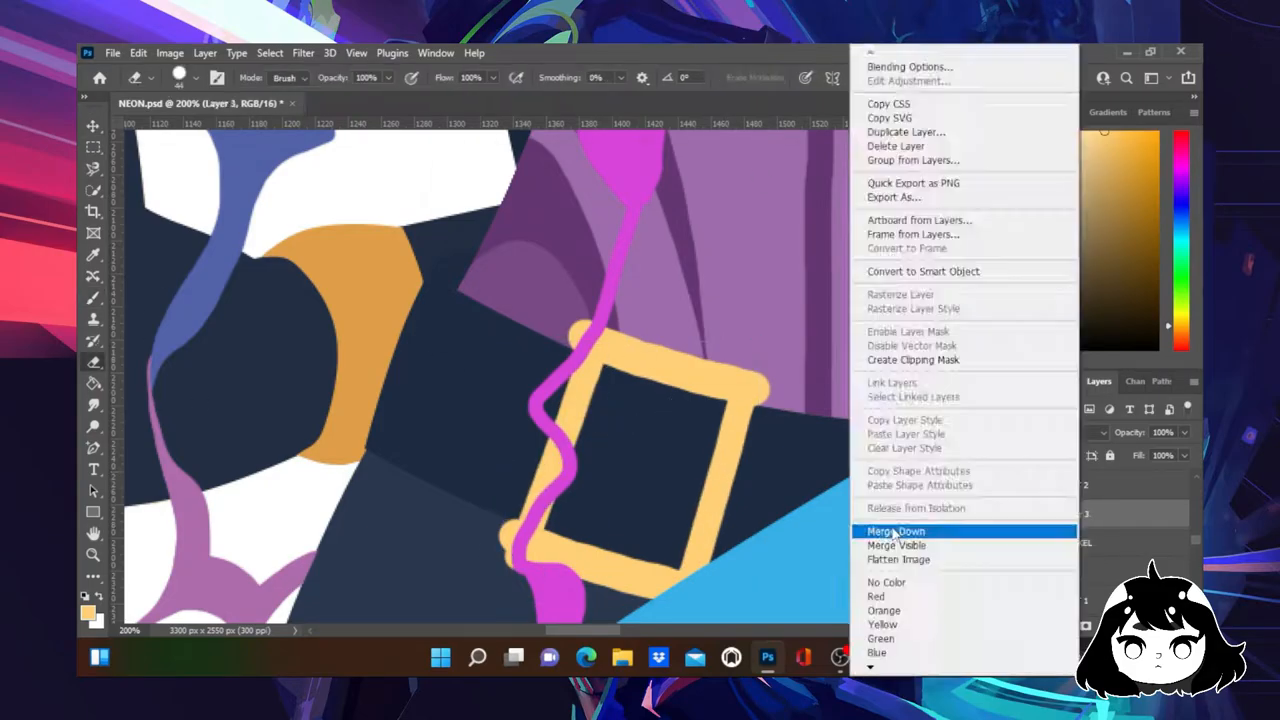
Merge the buckle layer down into the belt layer below.
left_click(896, 532)
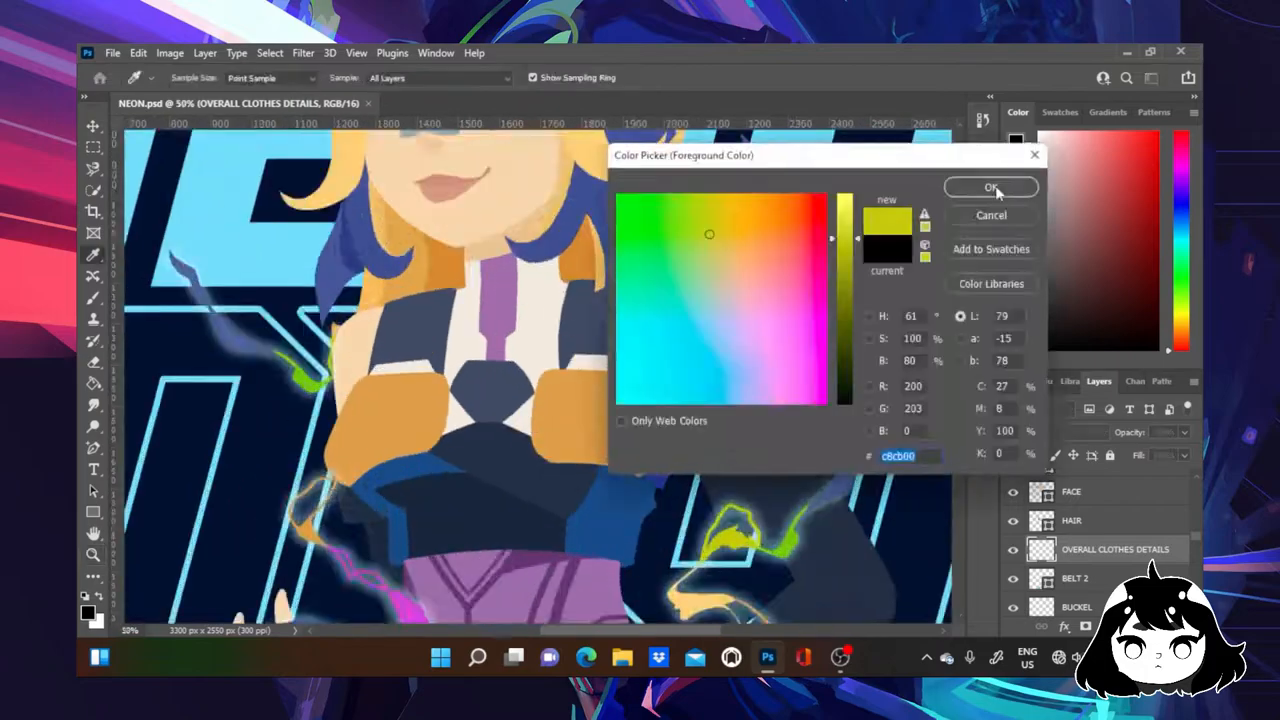
Confirm the lime c8cb00 colour, then set gold-orange de9e44 for the shoulder piece.
left_click(990, 188)
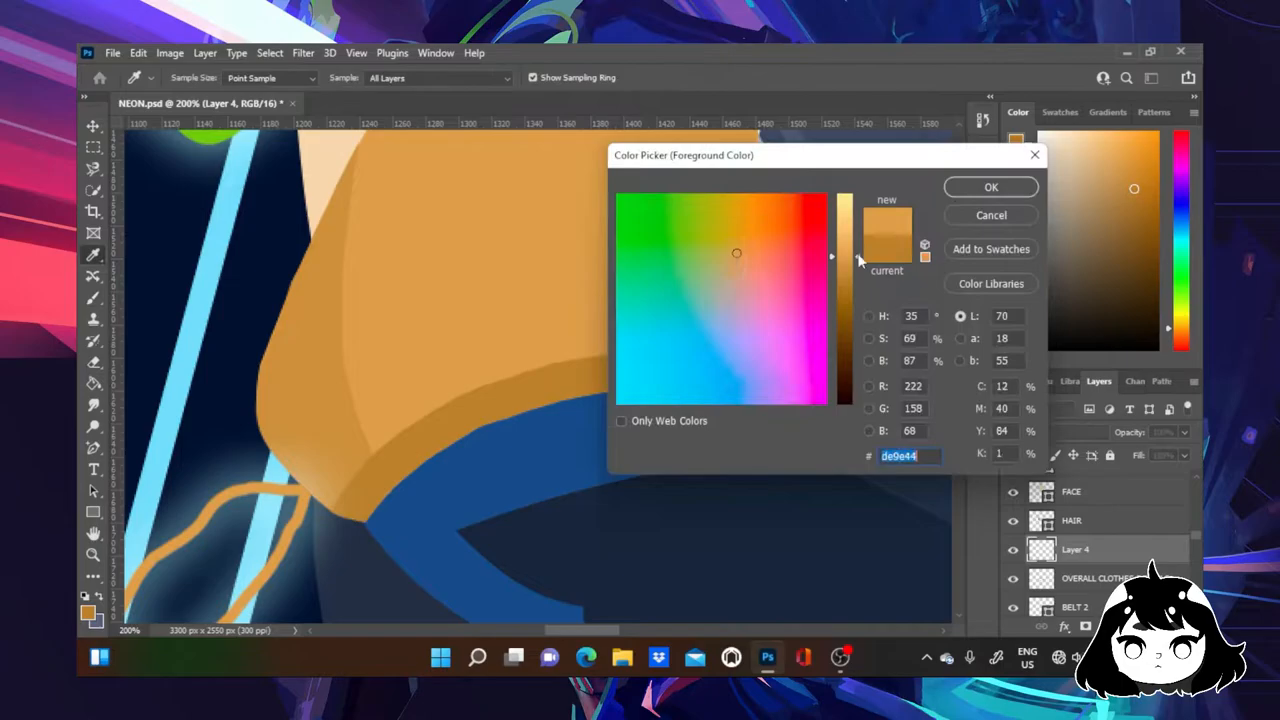
left_click(990, 188)
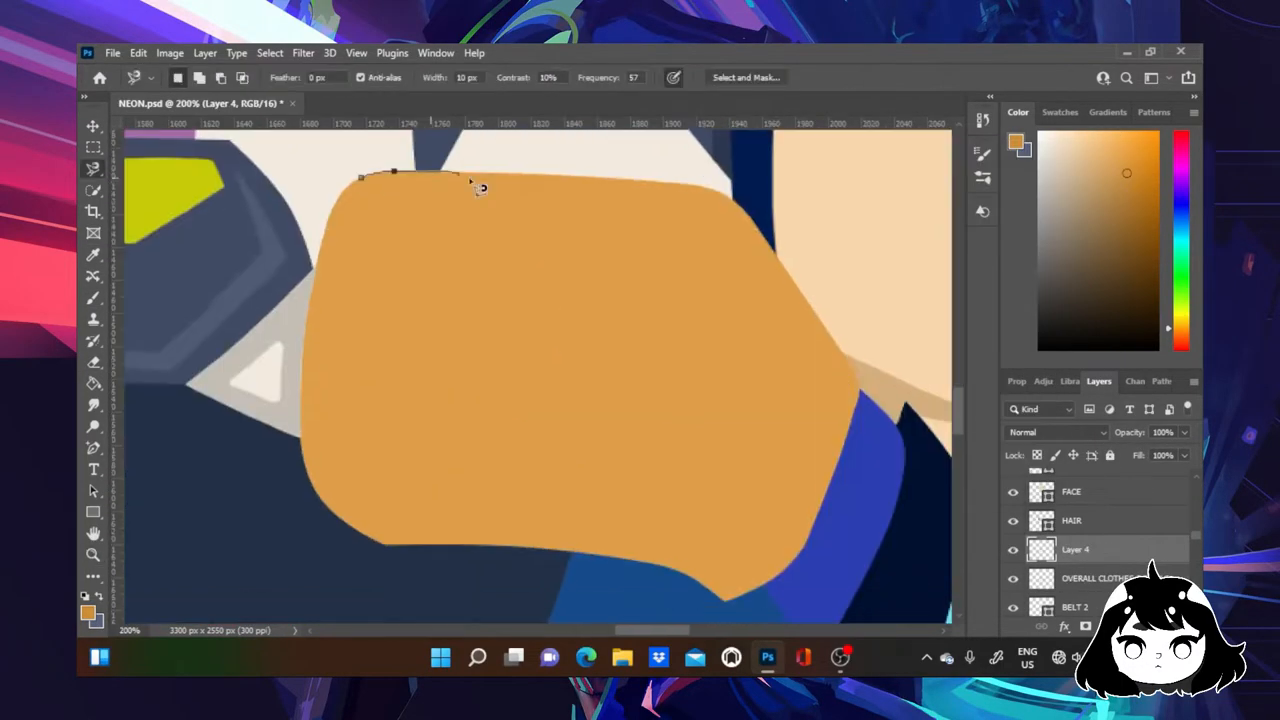